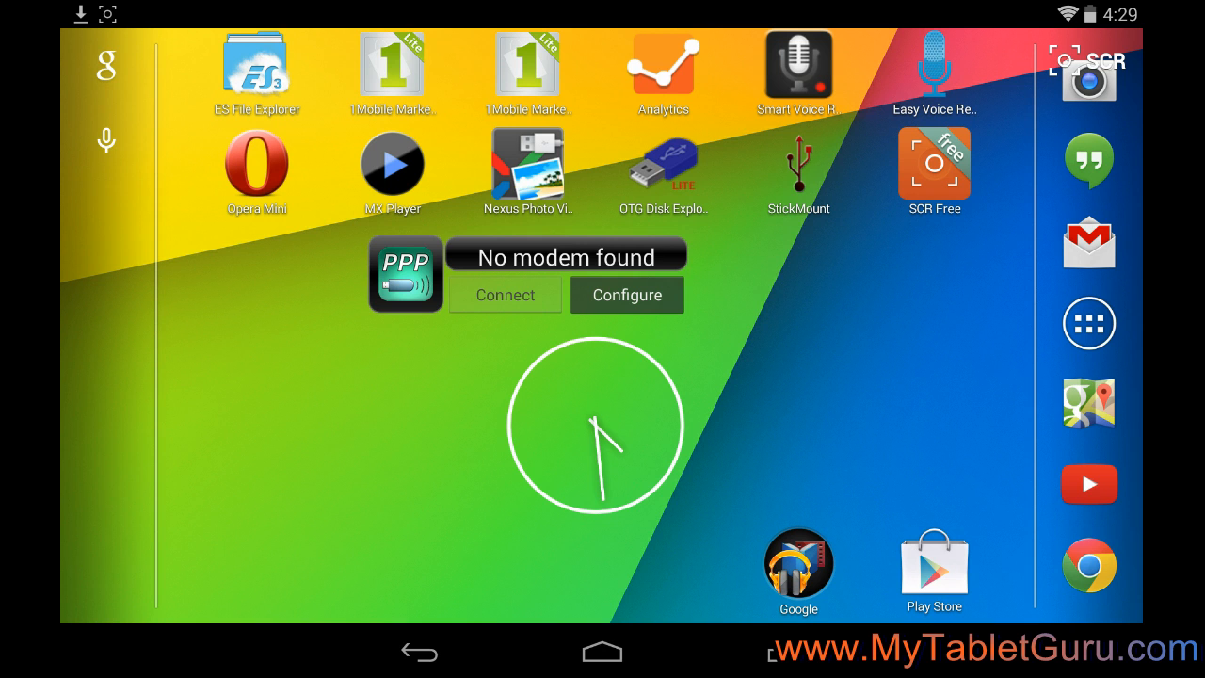
# Step: Launch StickMount to mount the USB pen drive at /sdcard/usbStorage/sda1
pyautogui.click(797, 165)
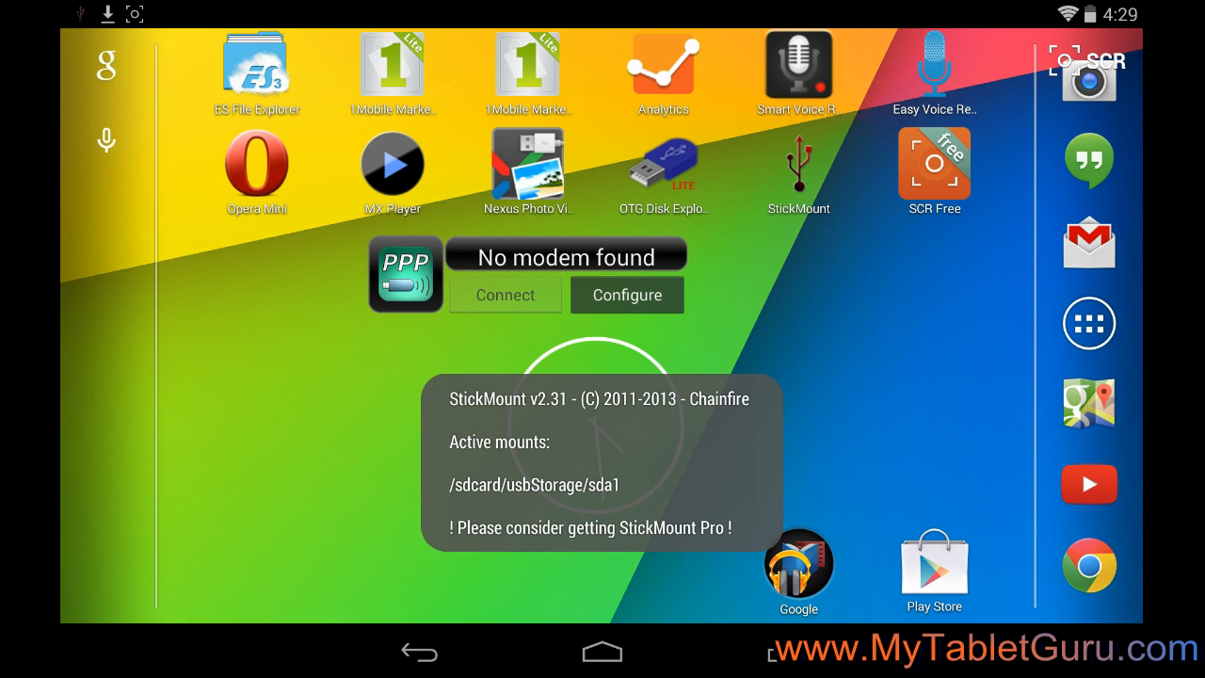
pyautogui.click(797, 165)
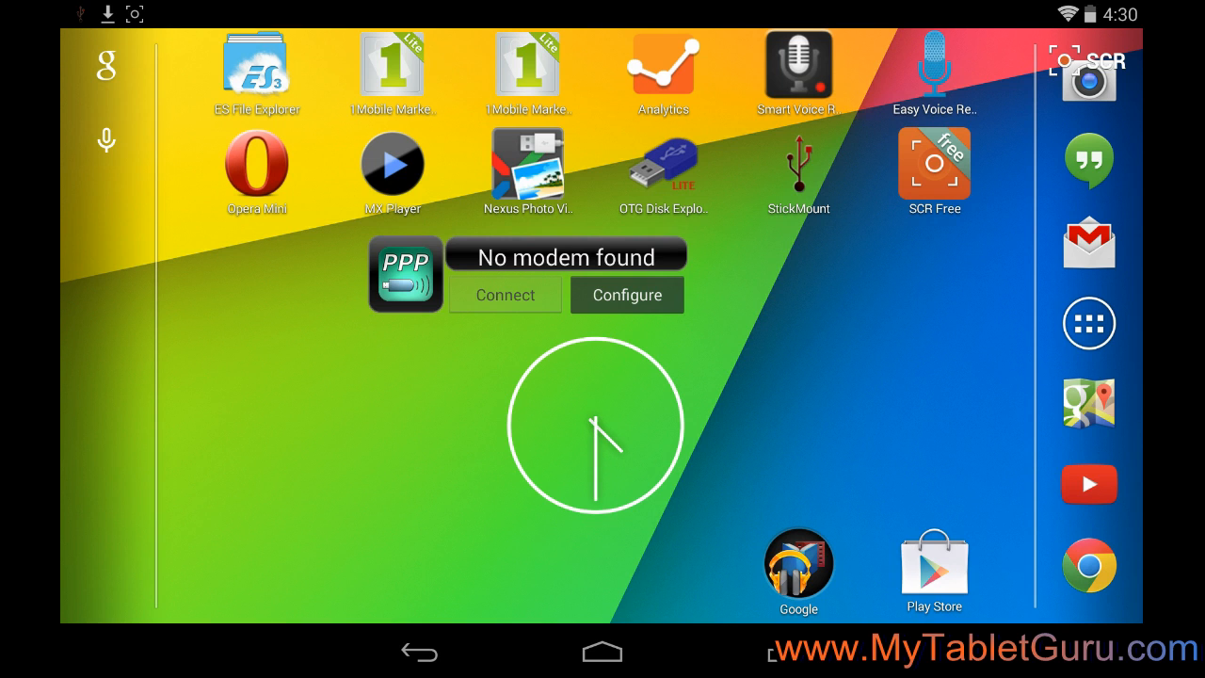
pyautogui.click(256, 62)
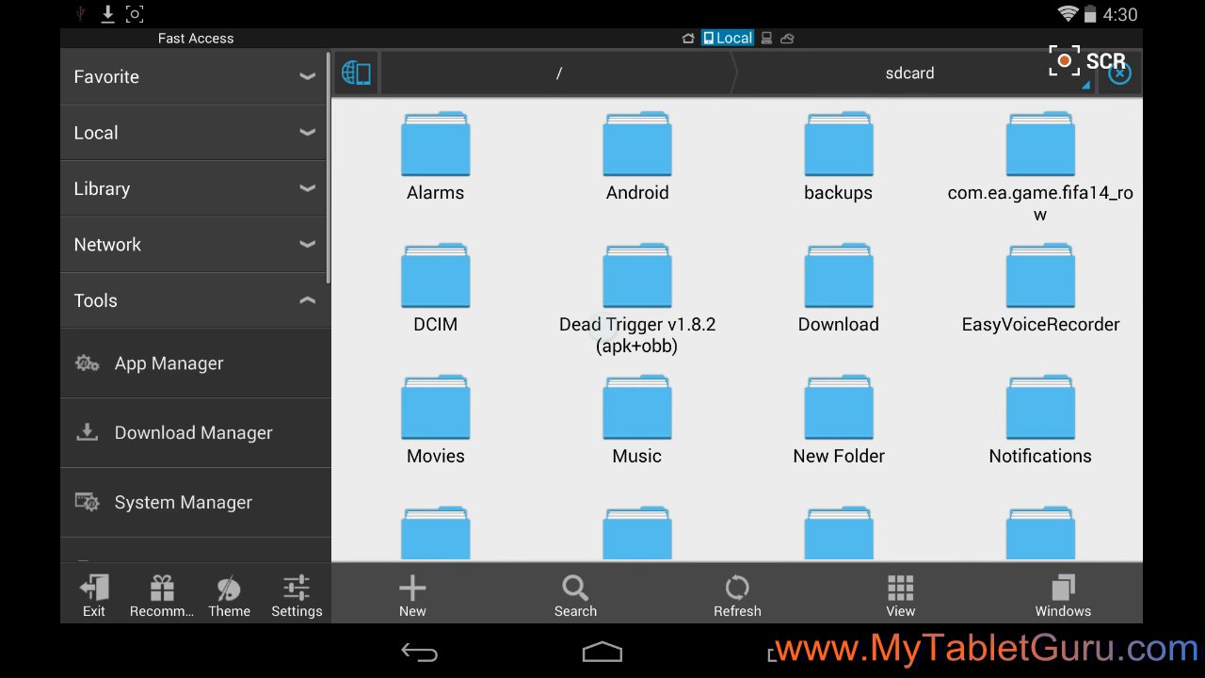
pyautogui.scroll(-3)
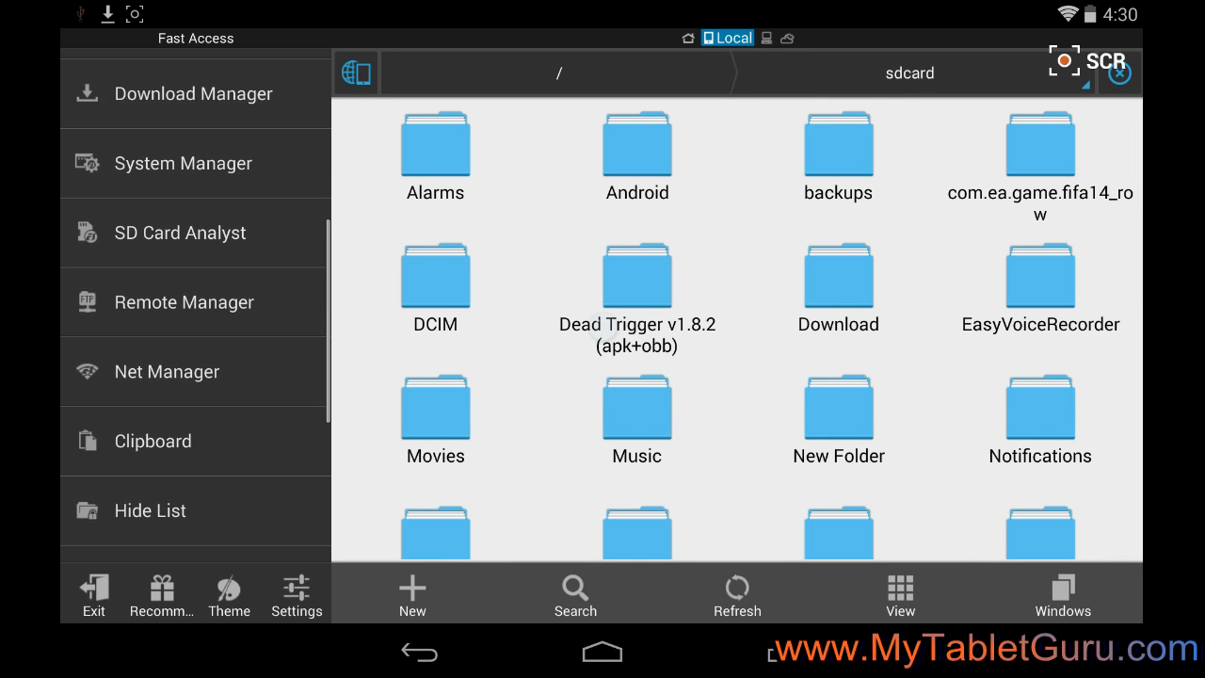
pyautogui.click(182, 231)
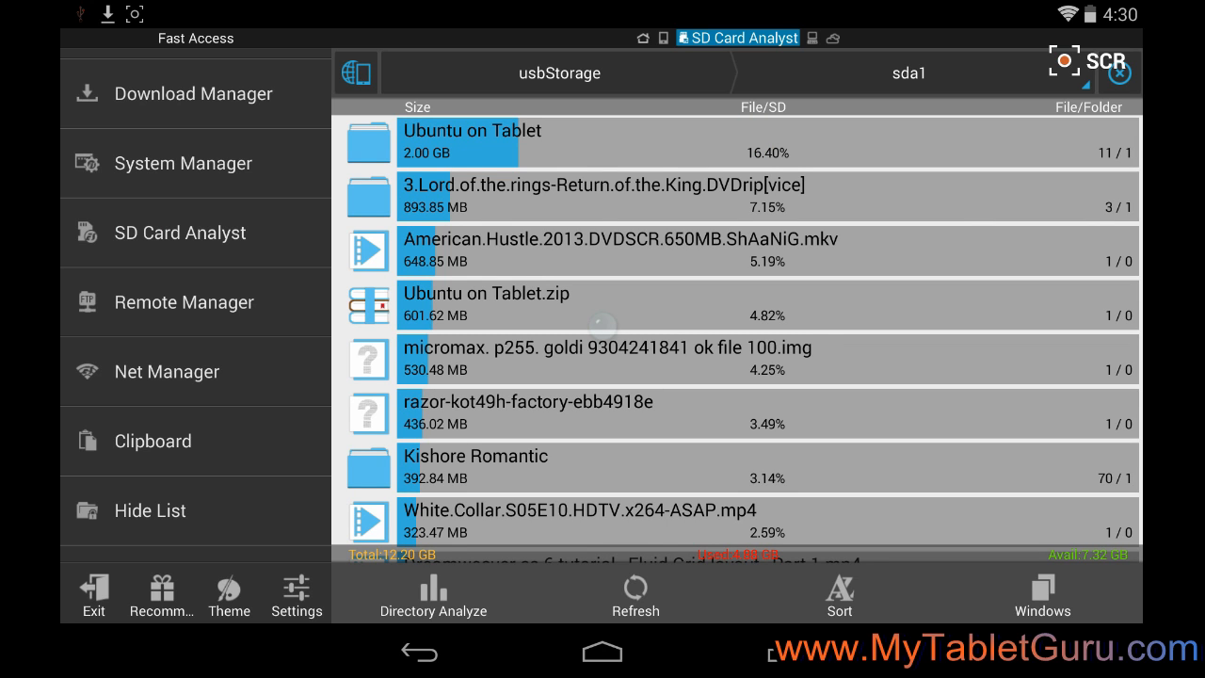
pyautogui.scroll(-3)
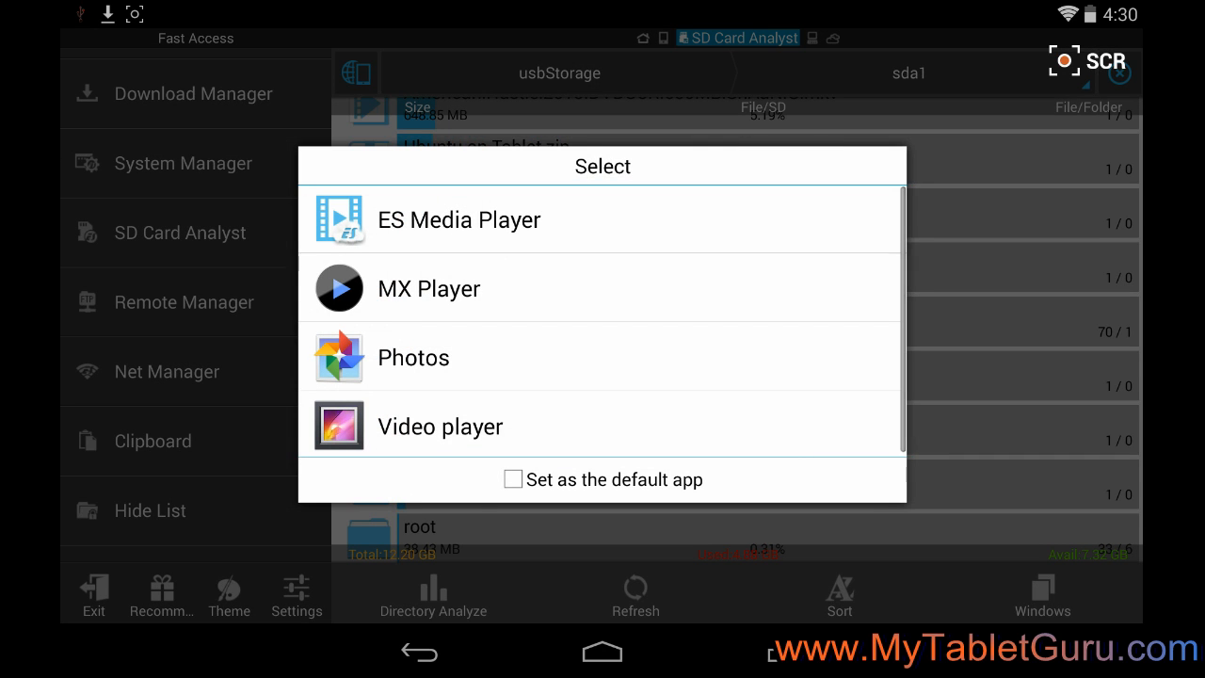
pyautogui.click(428, 288)
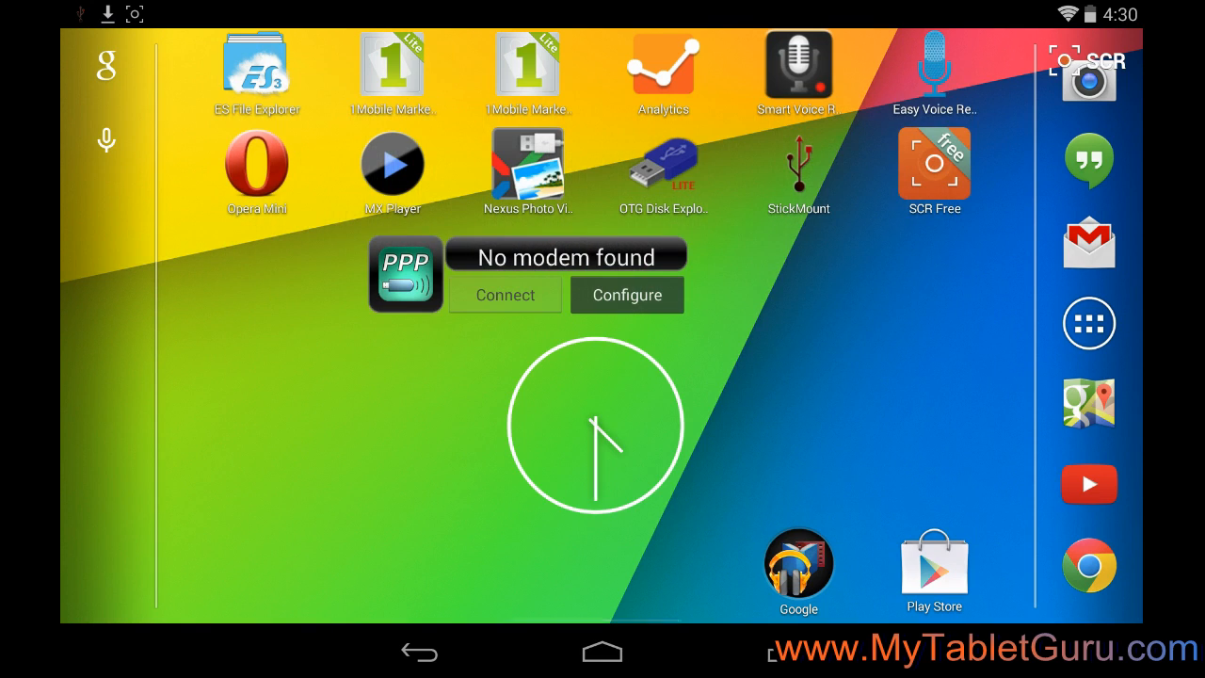
# Step: Launch OTG Disk Explorer Lite and download '024 KATI PATANG = PYAAR DEEWANA HOTA HAI.mp3' from Kishore Romantic
pyautogui.click(1088, 323)
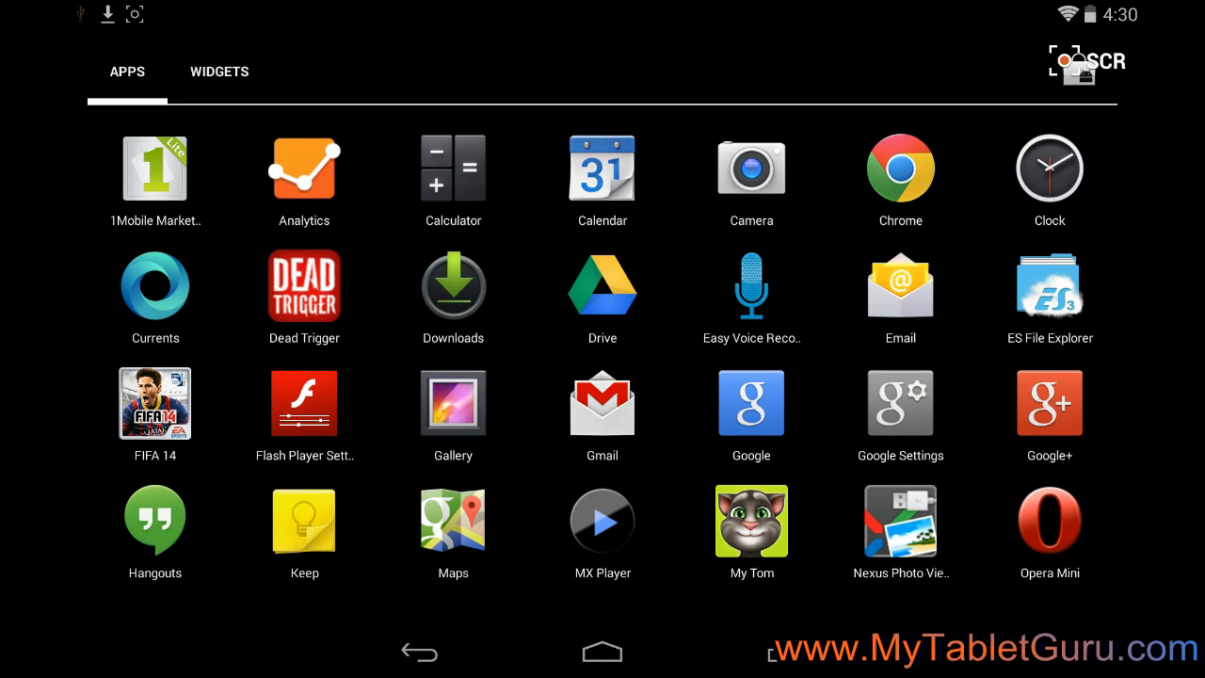
pyautogui.click(601, 651)
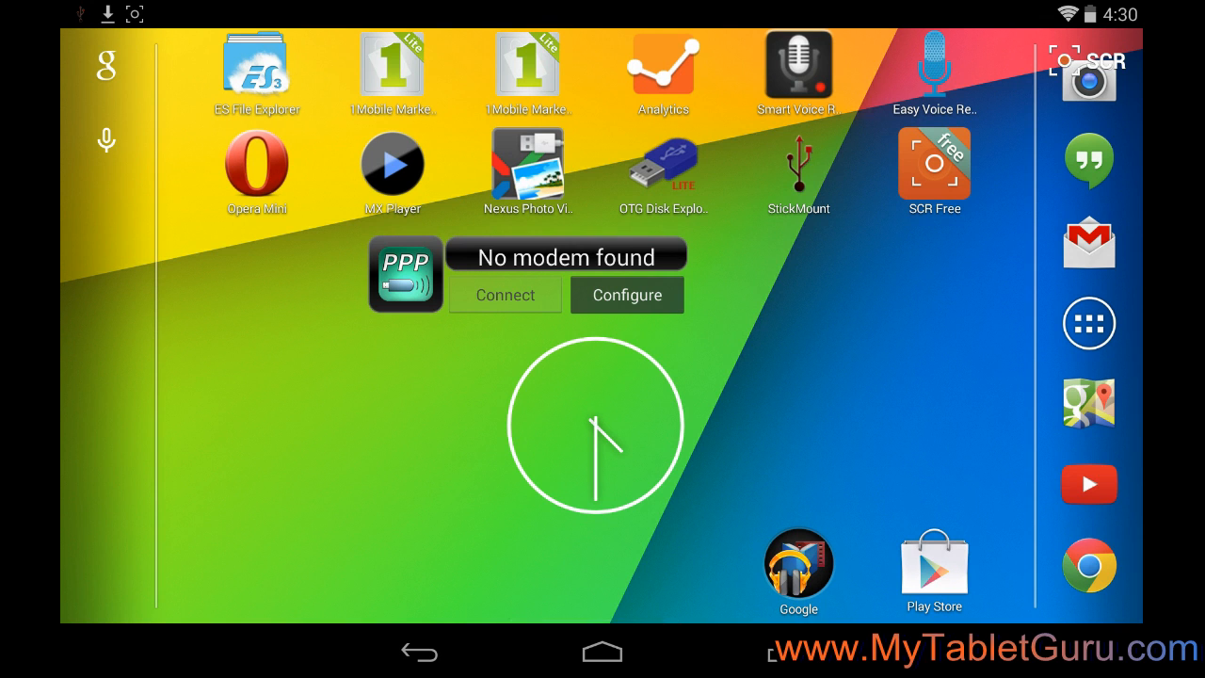
pyautogui.click(664, 160)
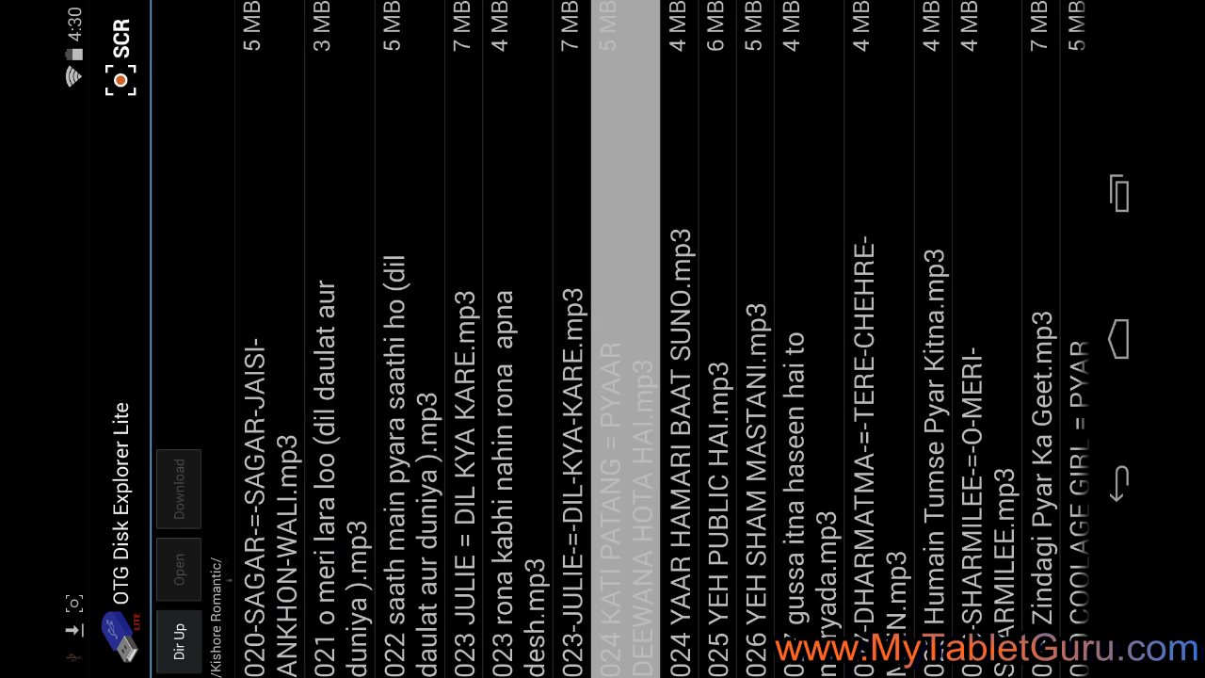
pyautogui.click(621, 377)
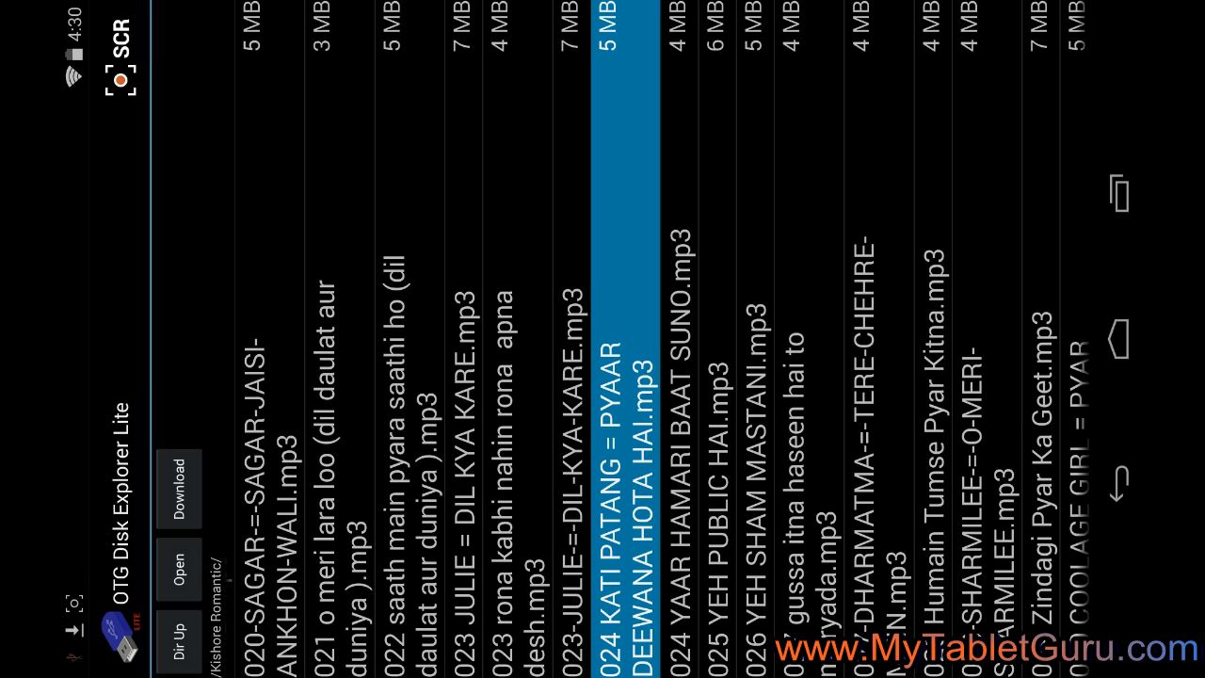
pyautogui.click(177, 488)
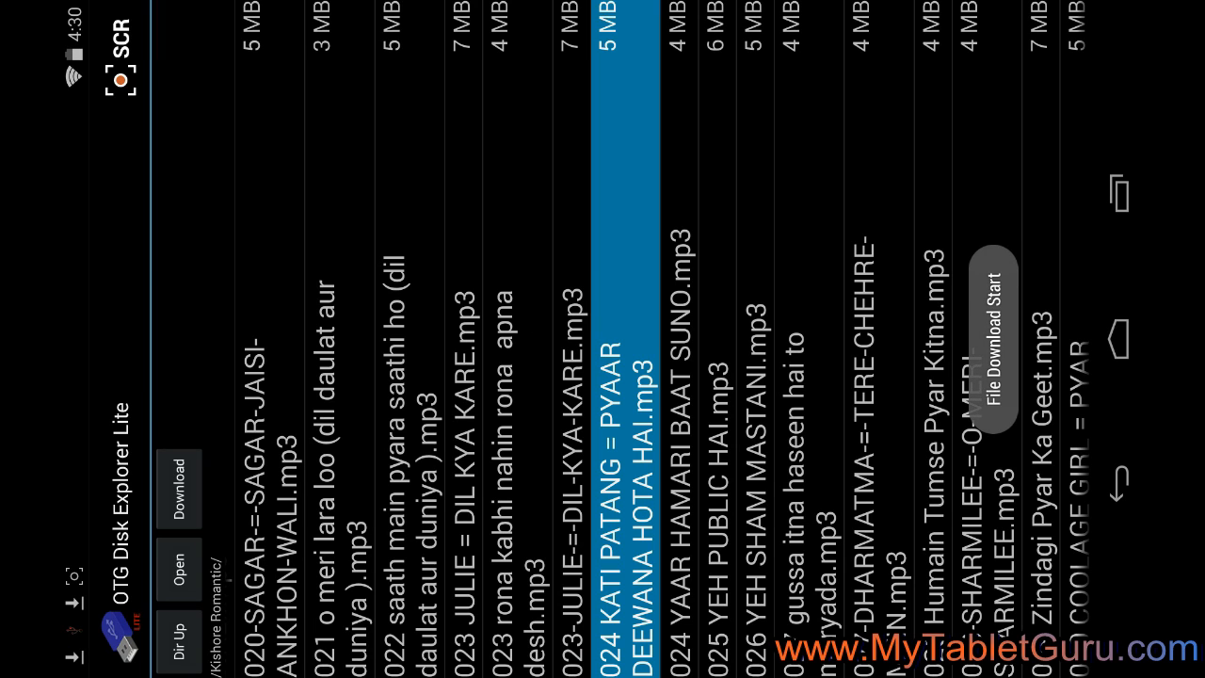